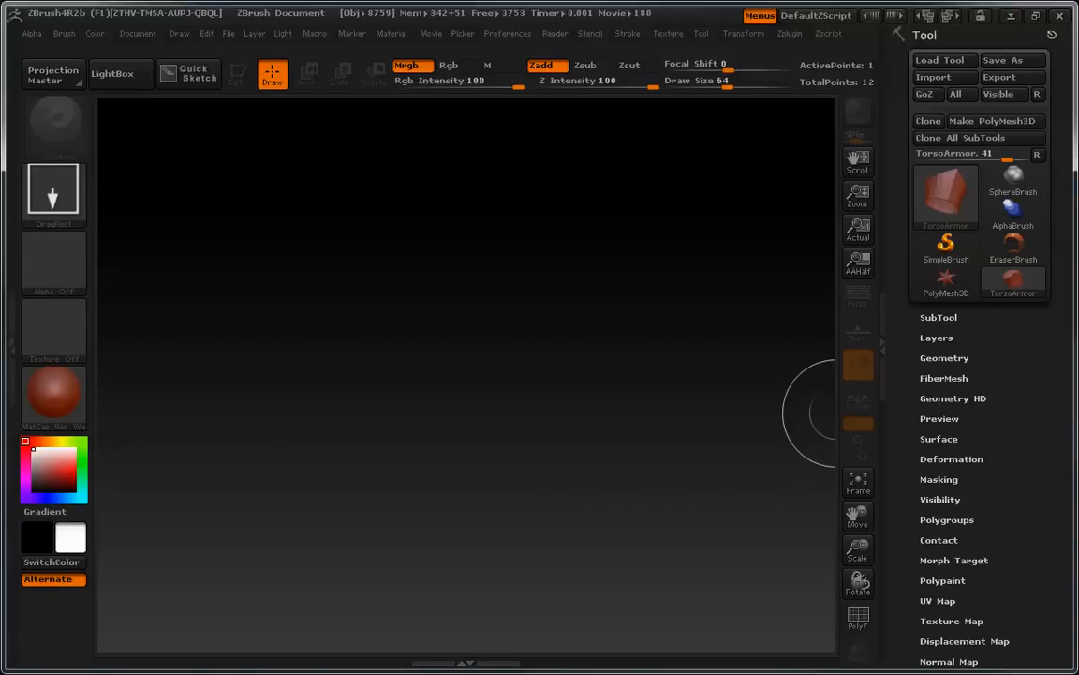
mouse_move(498, 397)
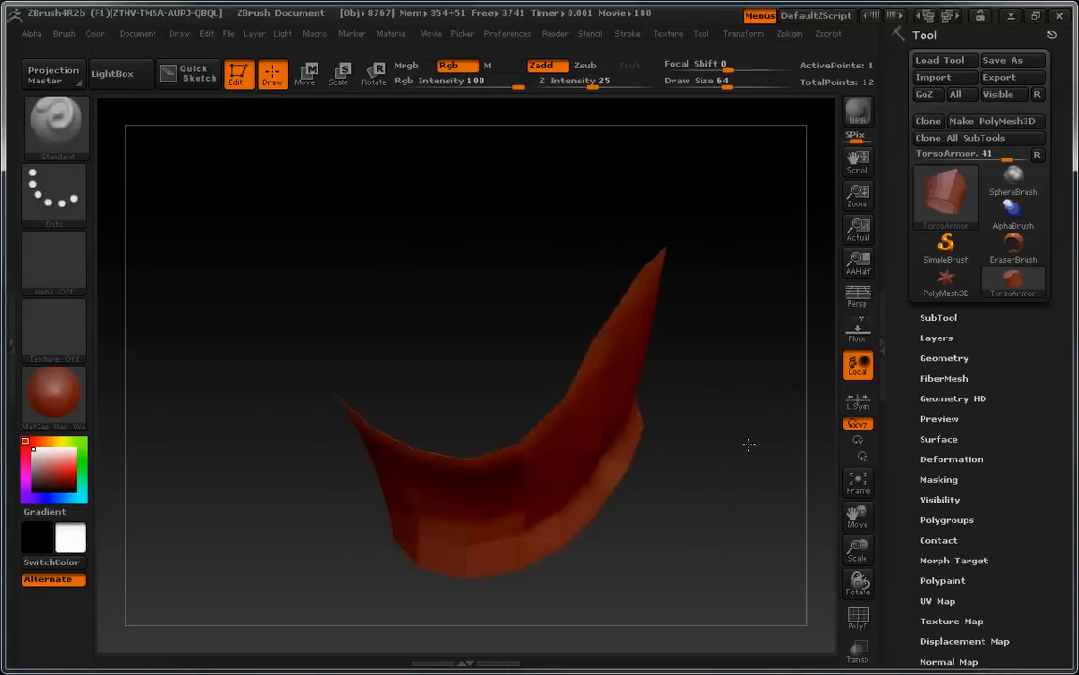
left_click_drag(749, 444, 715, 464)
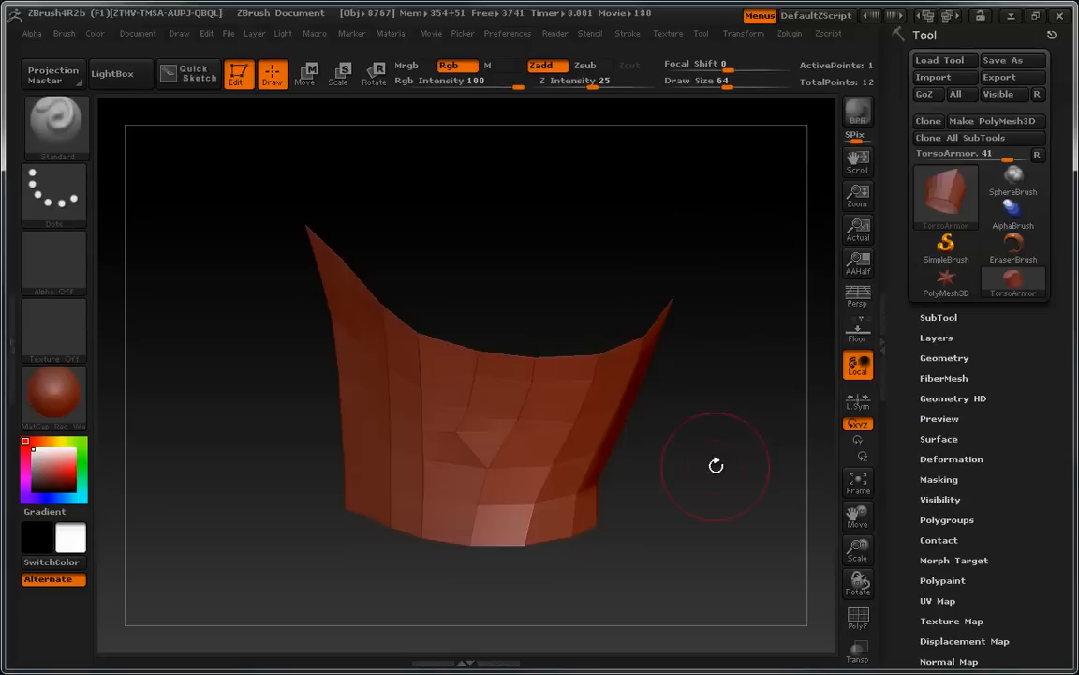
left_click_drag(716, 465, 771, 341)
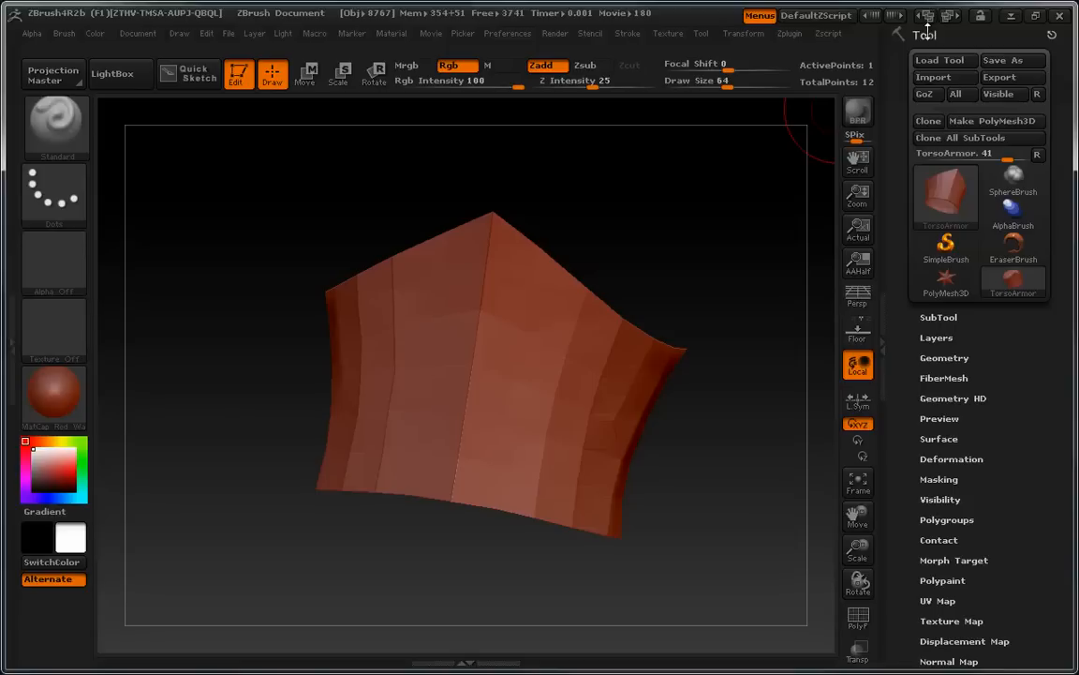
mouse_move(727, 414)
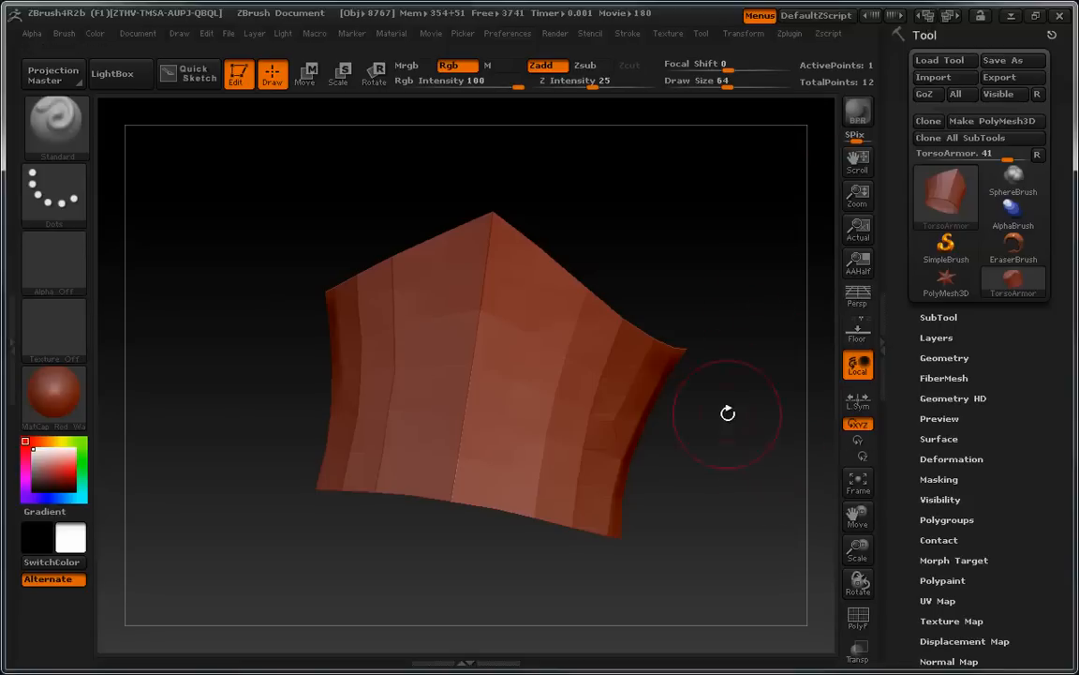
left_click_drag(727, 414, 782, 438)
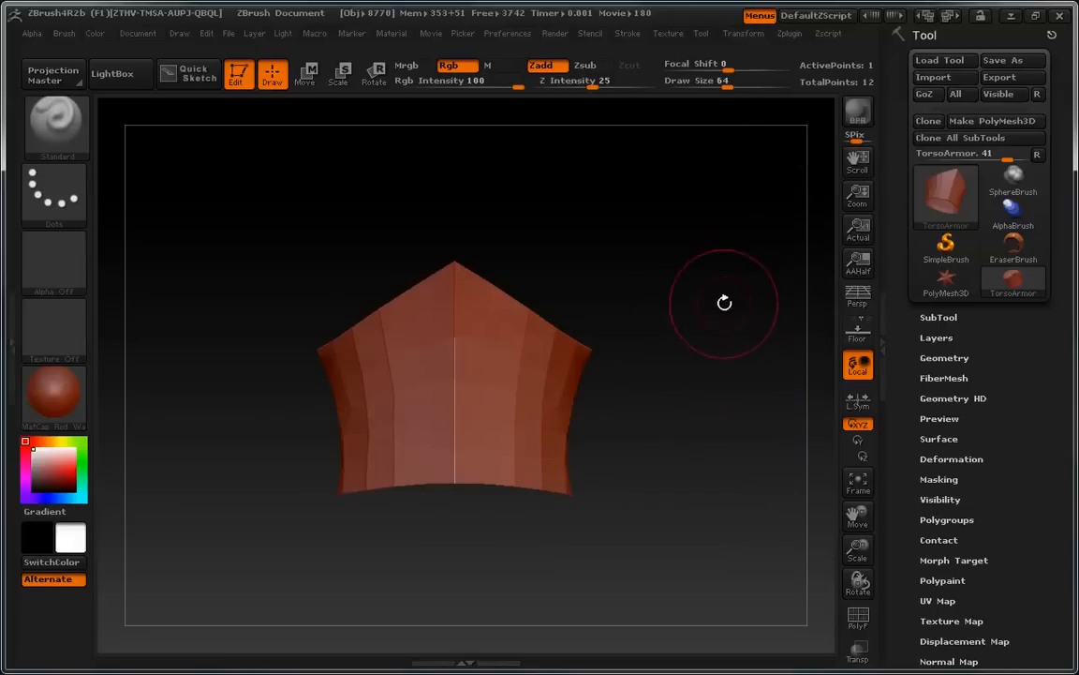
left_click_drag(724, 304, 641, 460)
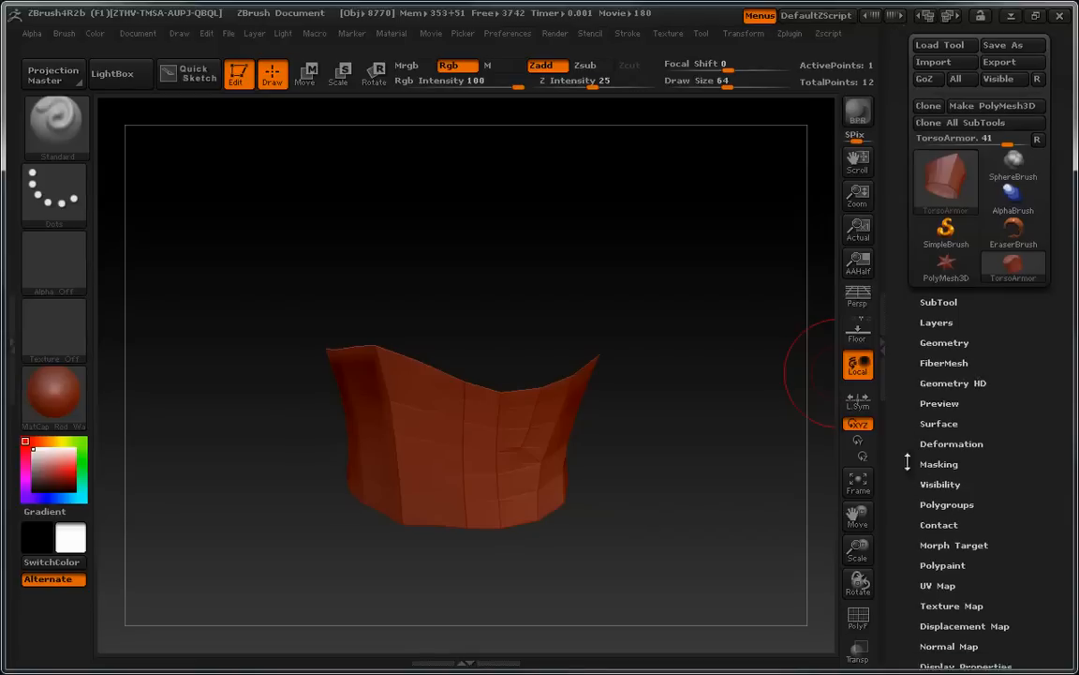
Step: Store the armor sheet's current shape as a morph target via Tool > Morph Target > StoreMT
left_click(954, 480)
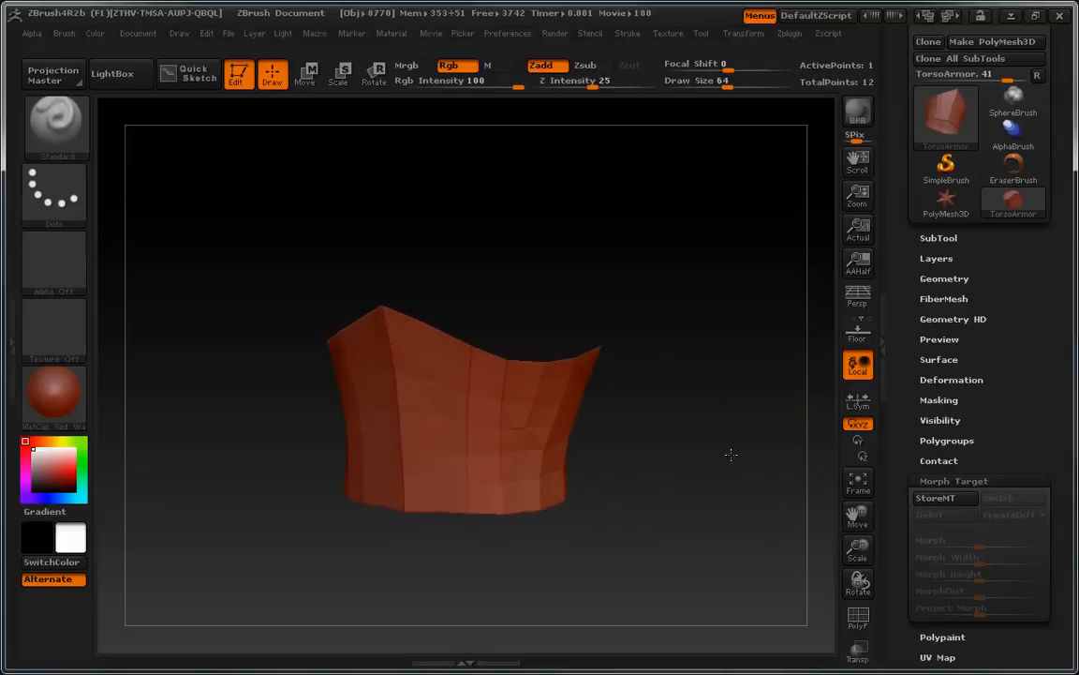
left_click(944, 498)
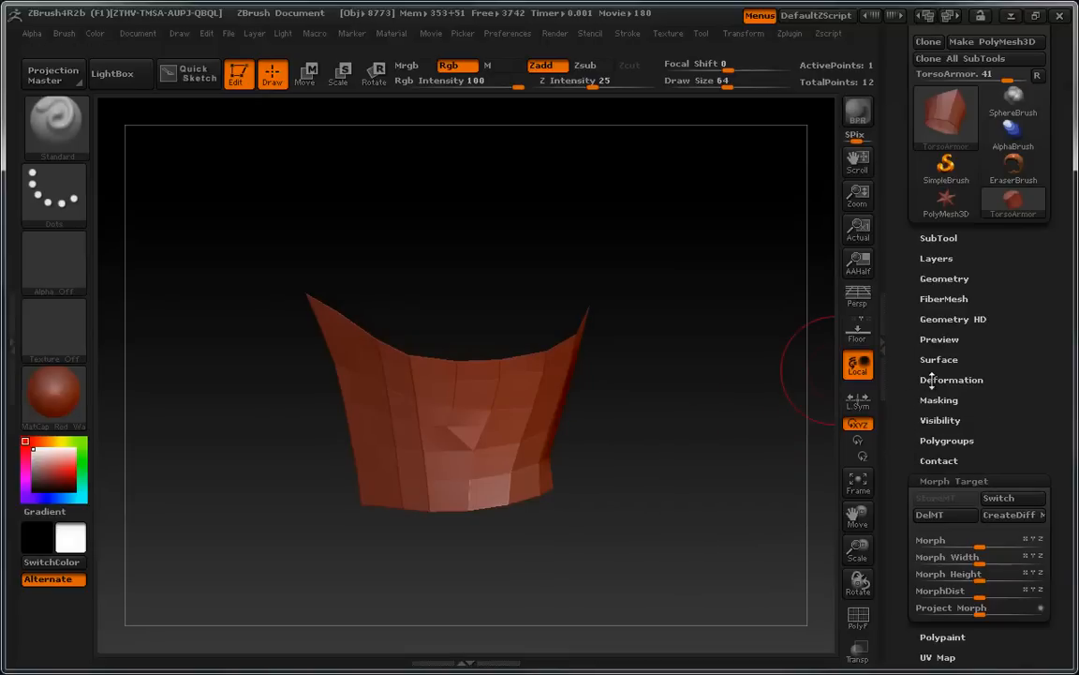
left_click(952, 378)
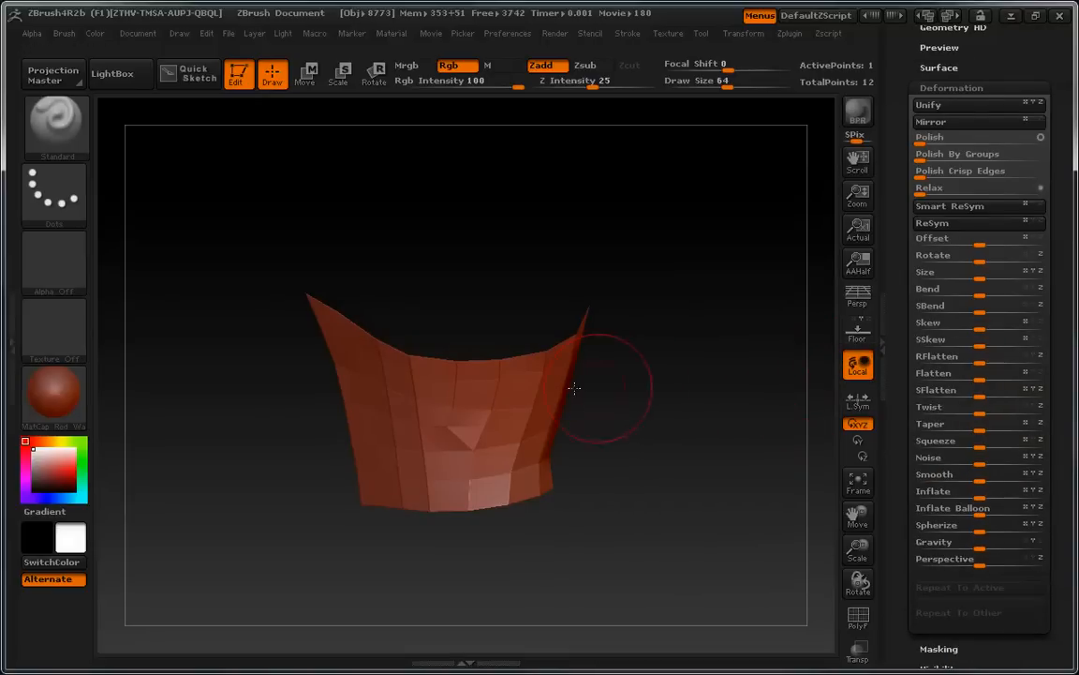
mouse_move(888, 323)
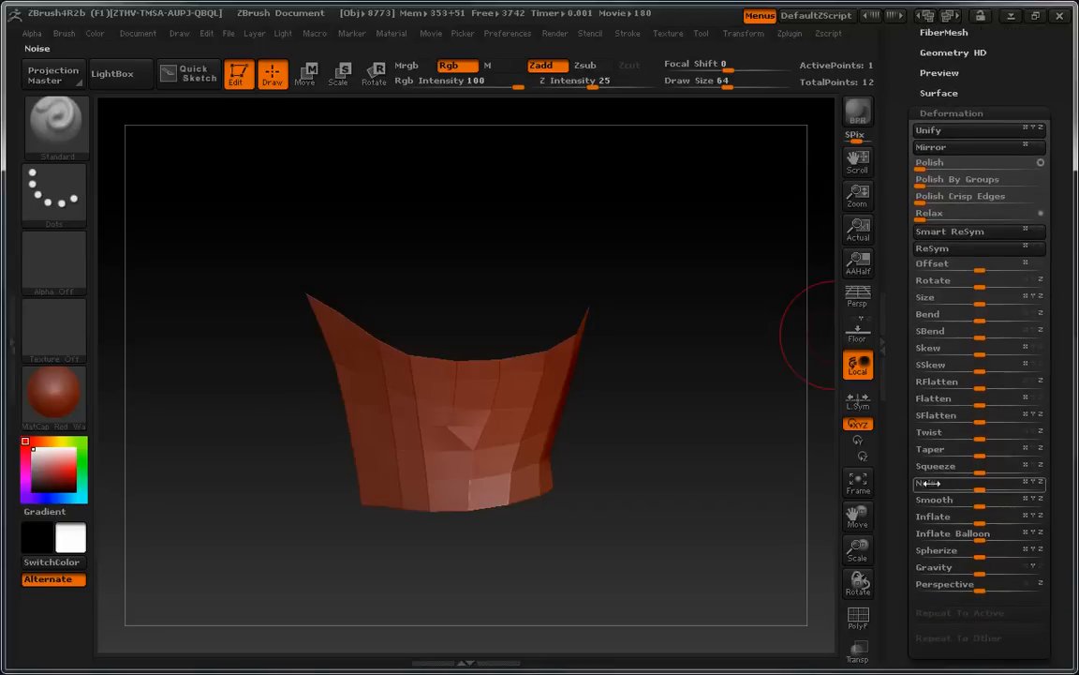
Step: Inflate the shell slightly outward so it no longer matches the stored morph target
left_click(944, 516)
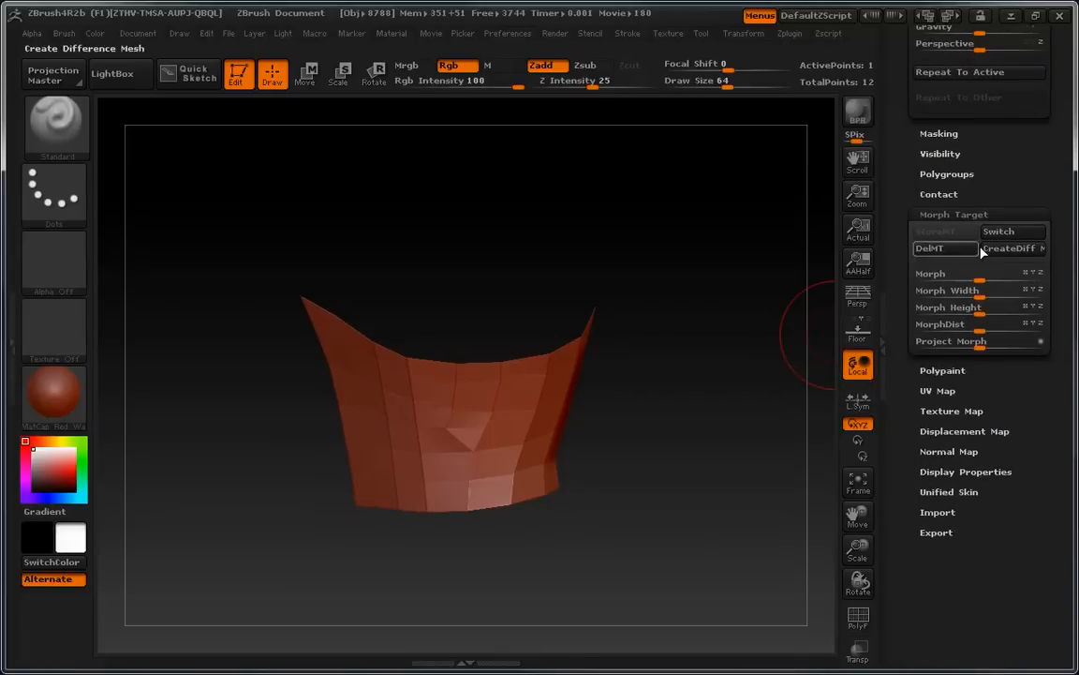
mouse_move(1012, 247)
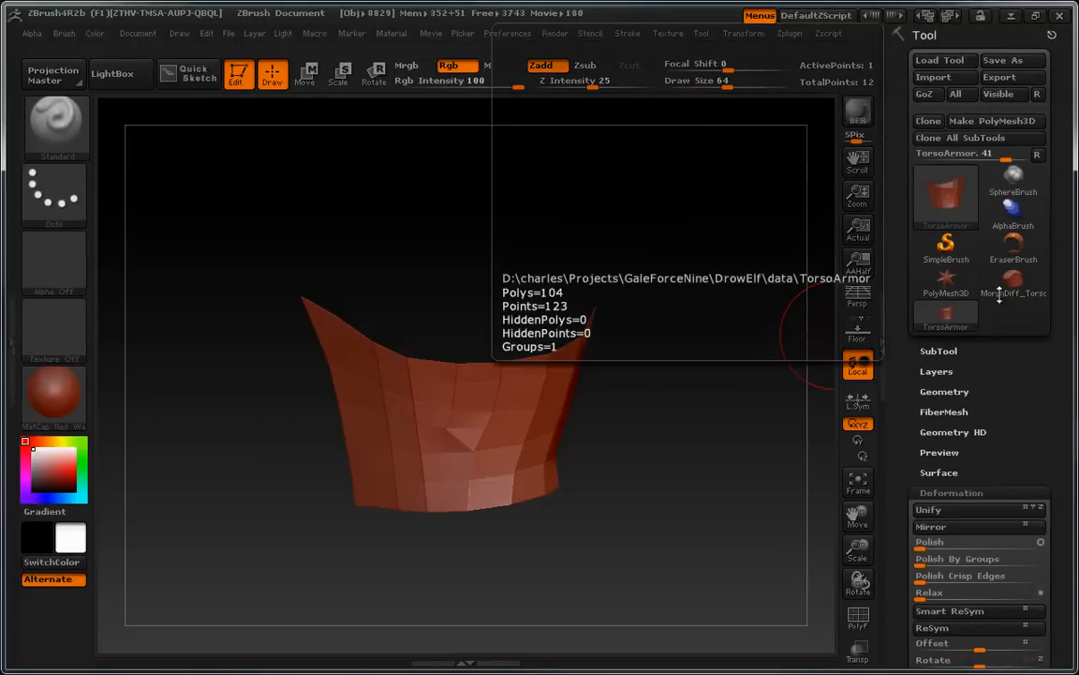
Step: Make the new MorphDiff_TorsoArmor difference-mesh tool the active model
left_click(1012, 281)
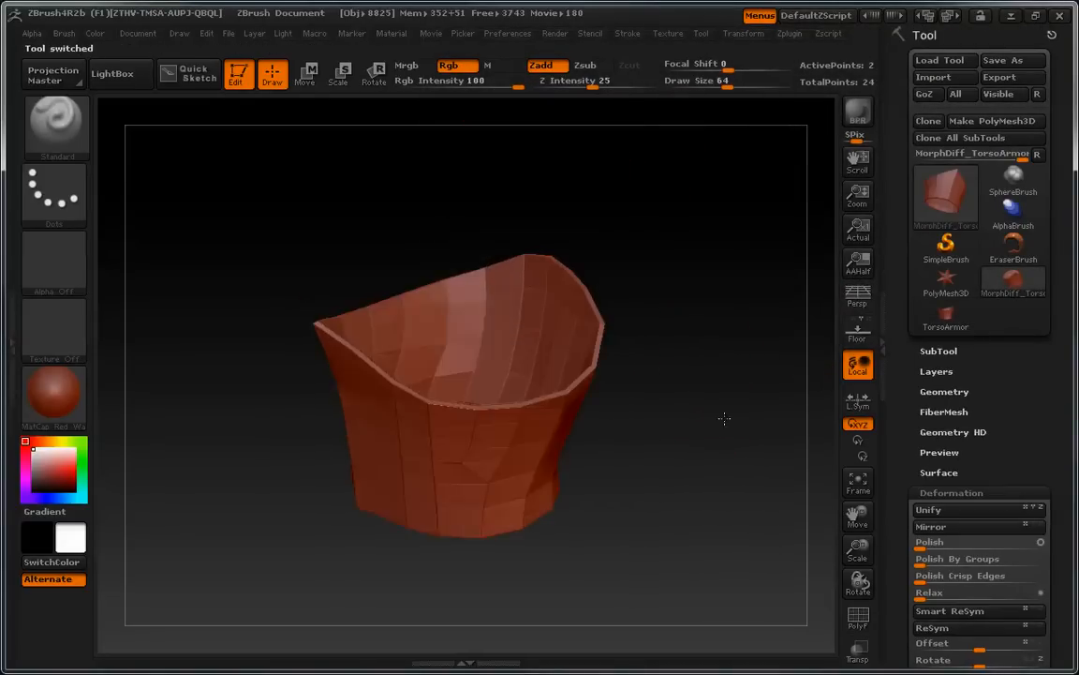
Step: Orbit the thick shell to inspect its inside, rim and outer surface polygroups
left_click_drag(724, 418, 547, 335)
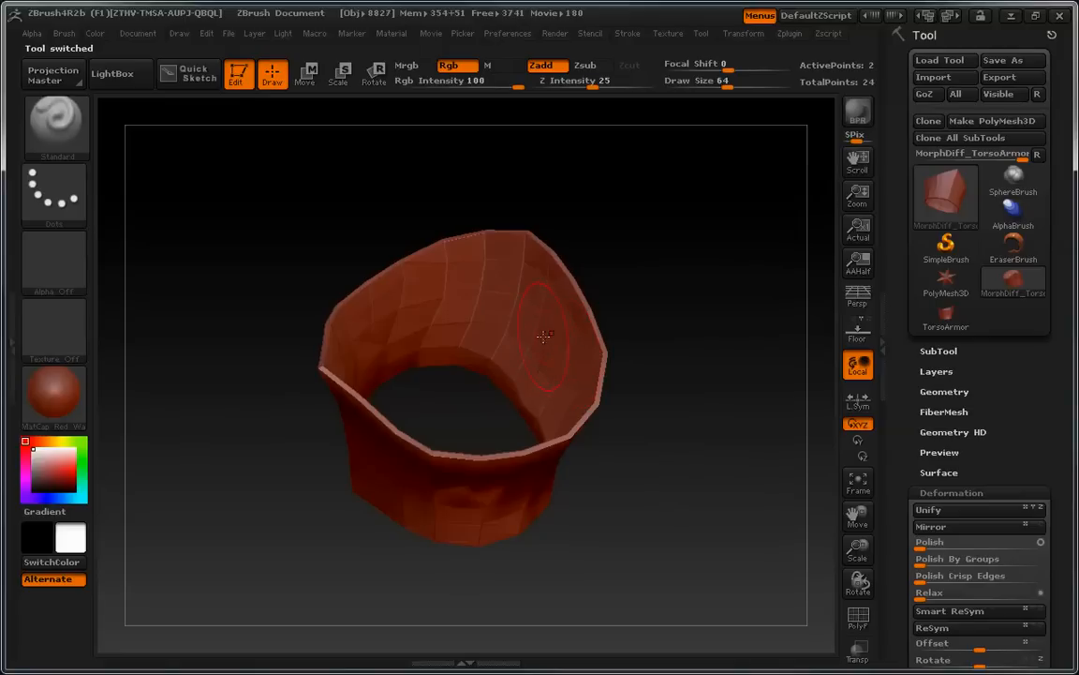
mouse_move(521, 300)
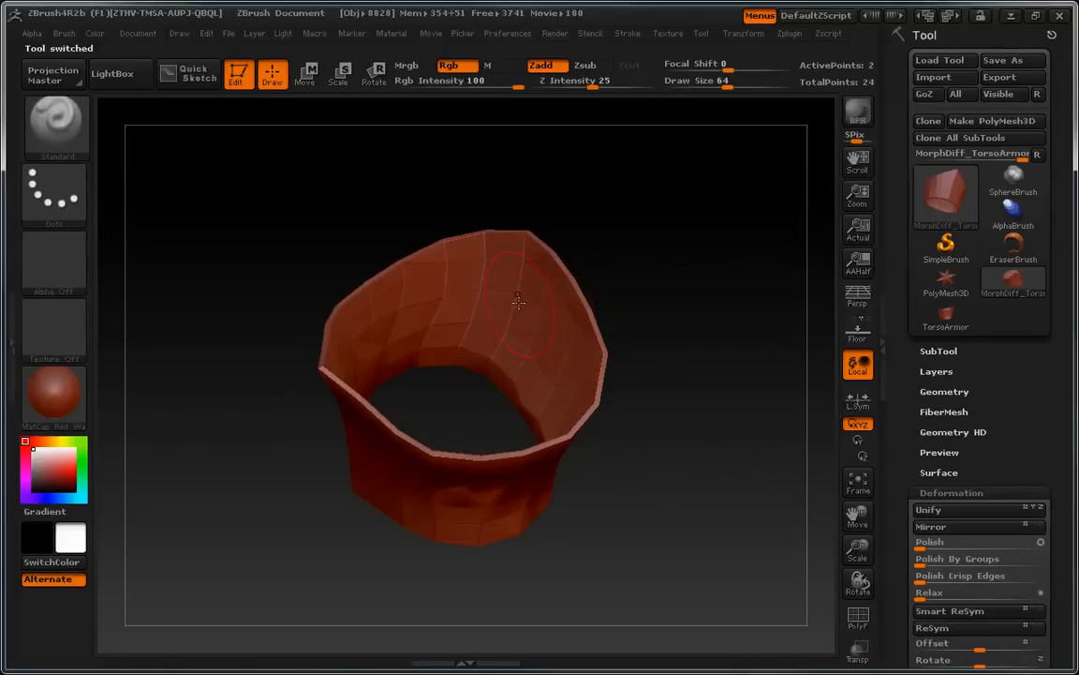
mouse_move(423, 330)
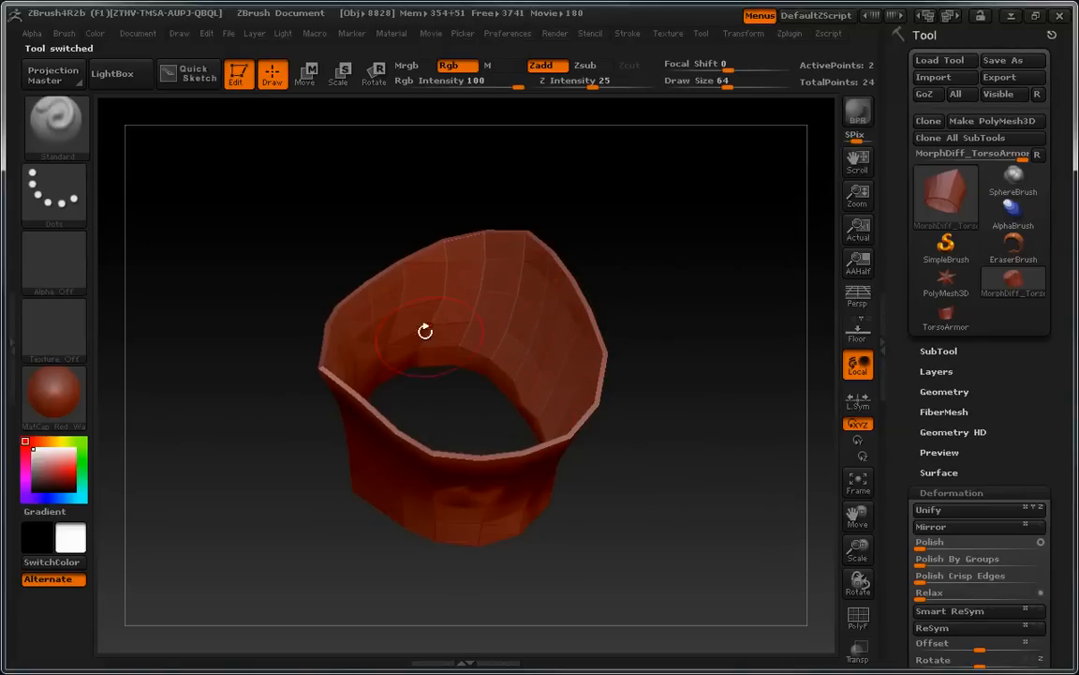
left_click_drag(423, 330, 378, 389)
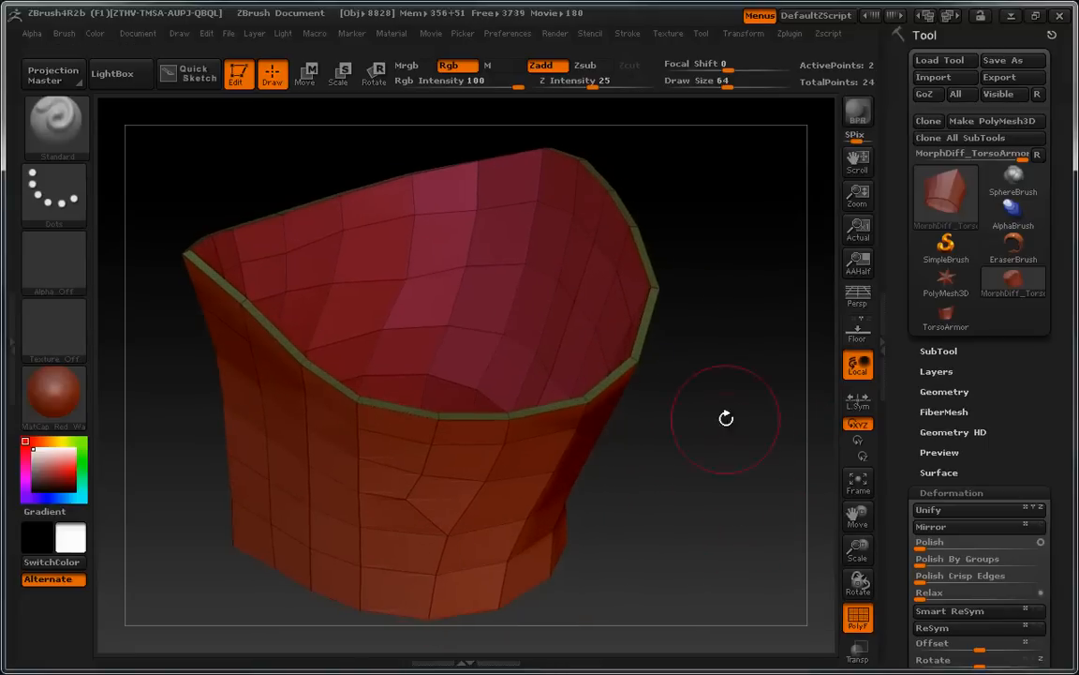
left_click_drag(727, 420, 716, 478)
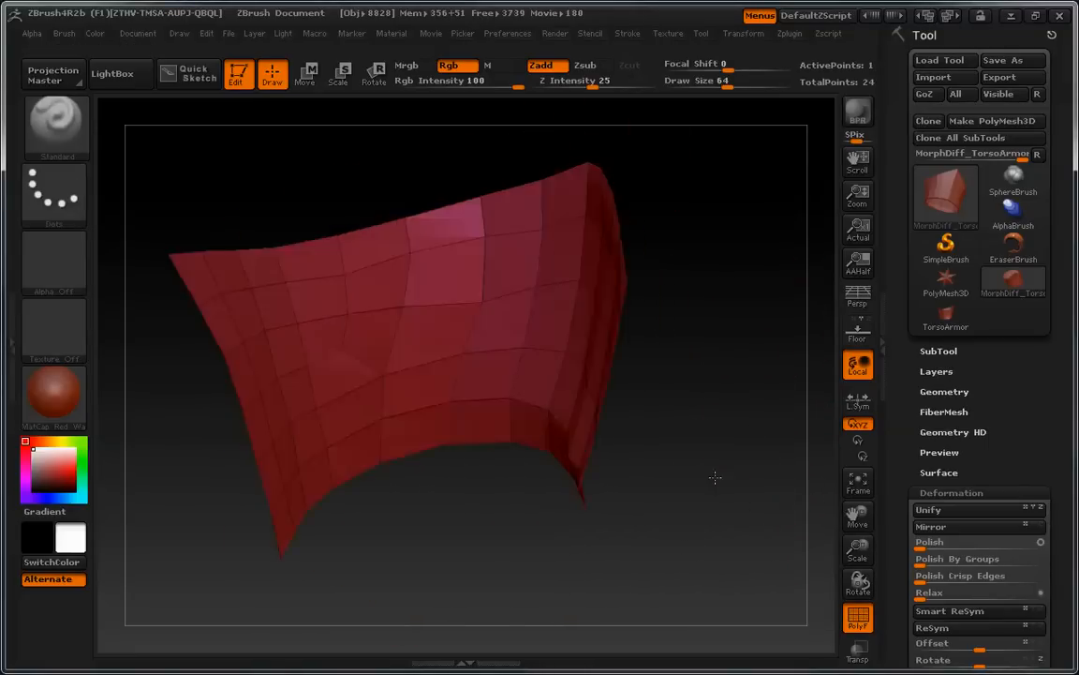